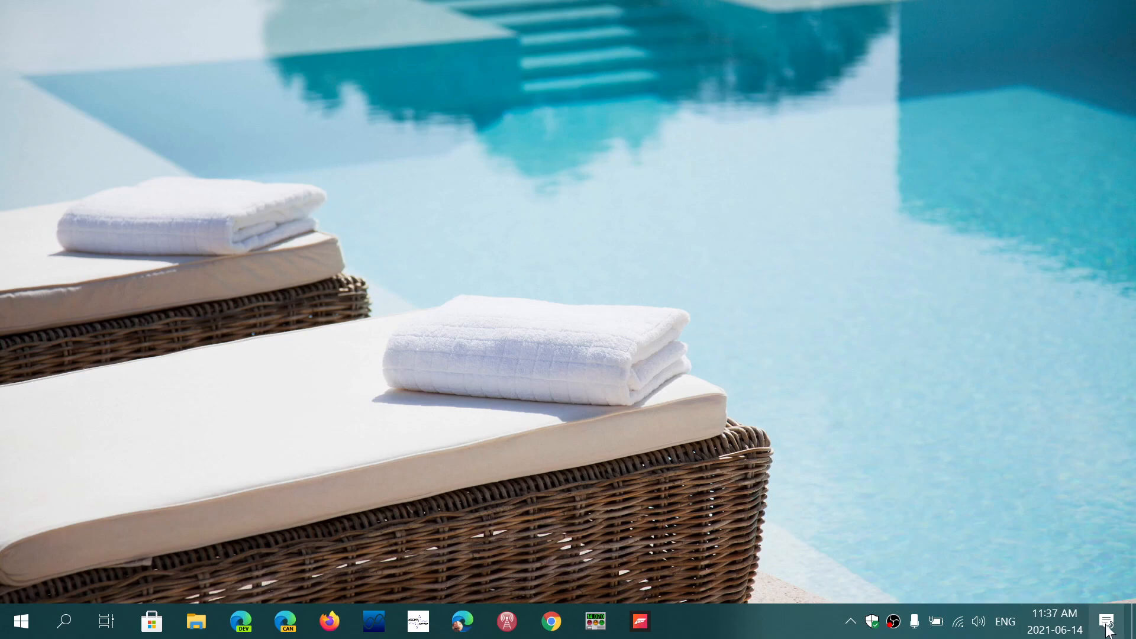
# Reach the Windows Update page via Action Center, All settings and Update & Security.
pyautogui.click(1106, 621)
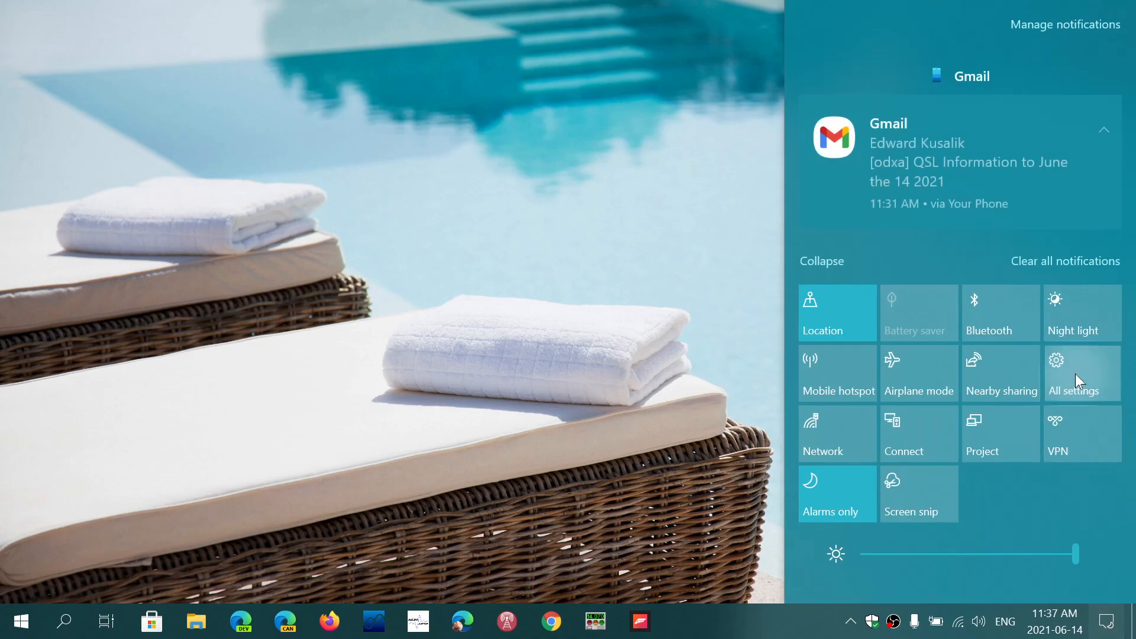
pyautogui.click(1072, 373)
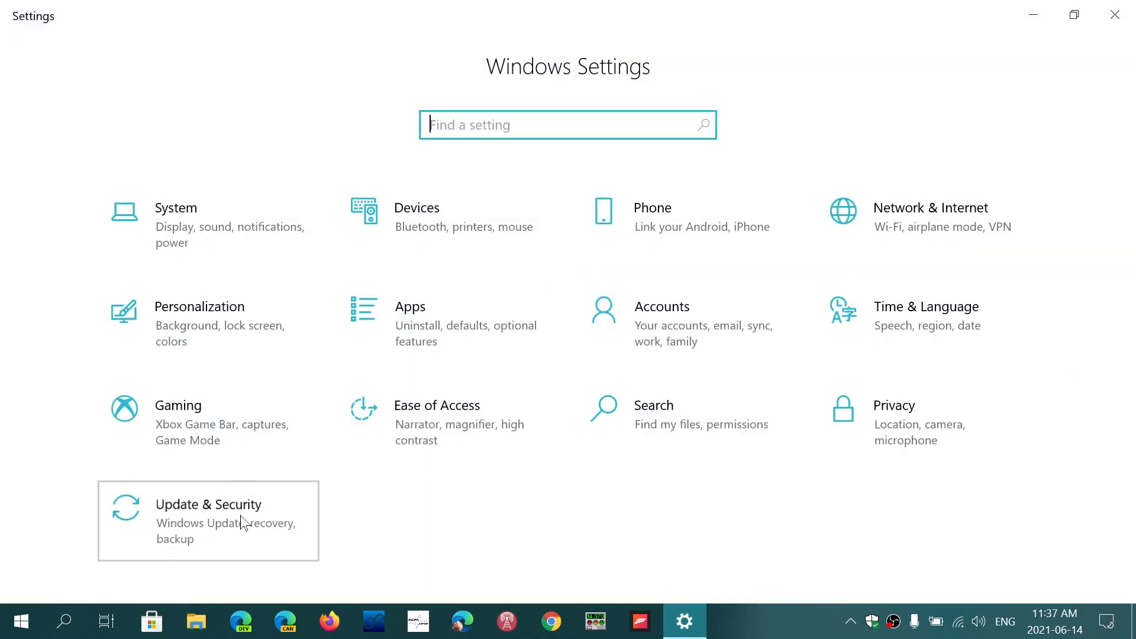
pyautogui.click(208, 521)
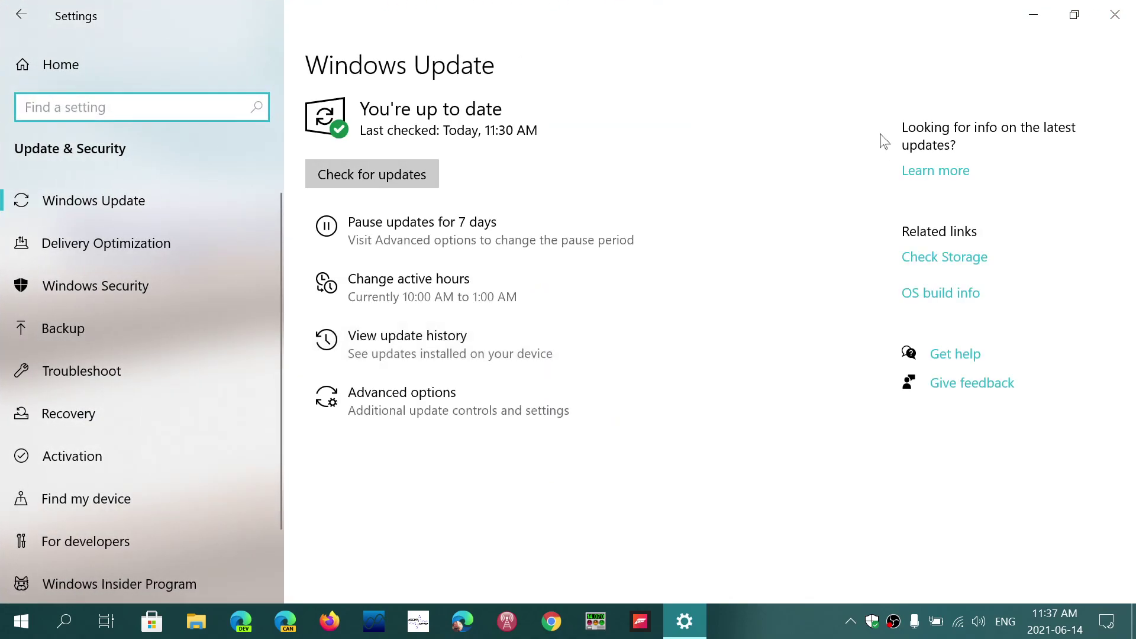